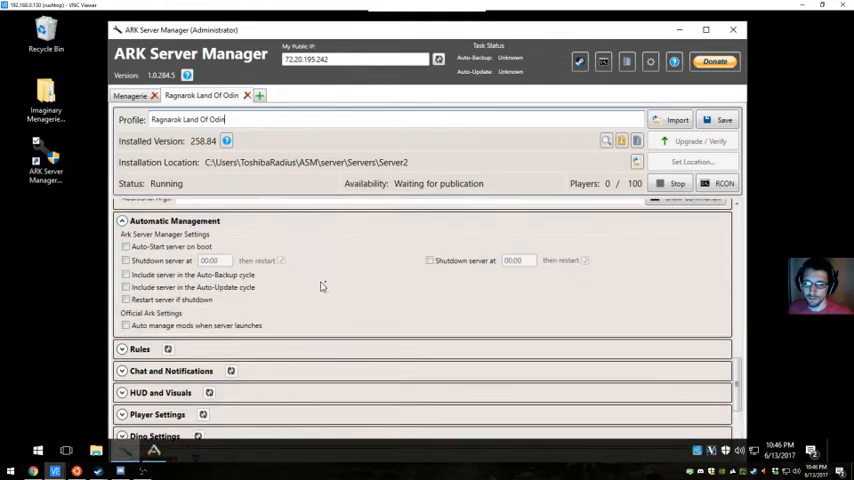
# Step: Leave the server running and bring up ARK: Survival Evolved with its Ragnarok DLC in the Steam library
pyautogui.click(157, 209)
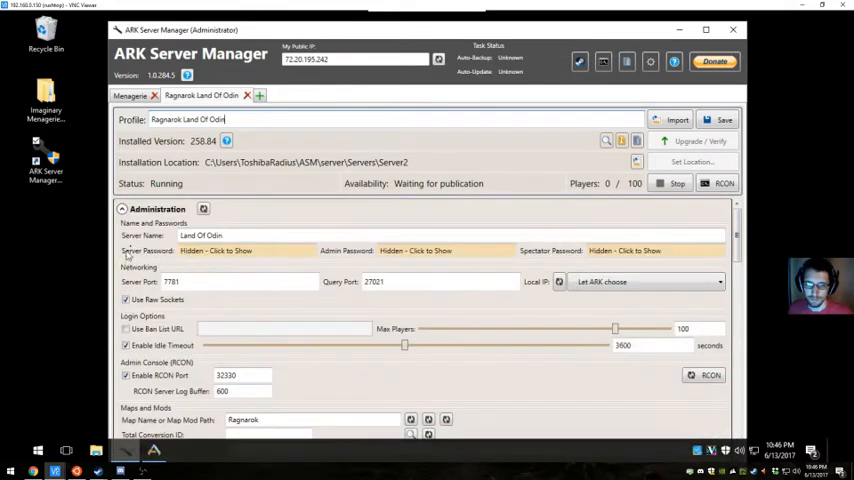
pyautogui.doubleClick(214, 235)
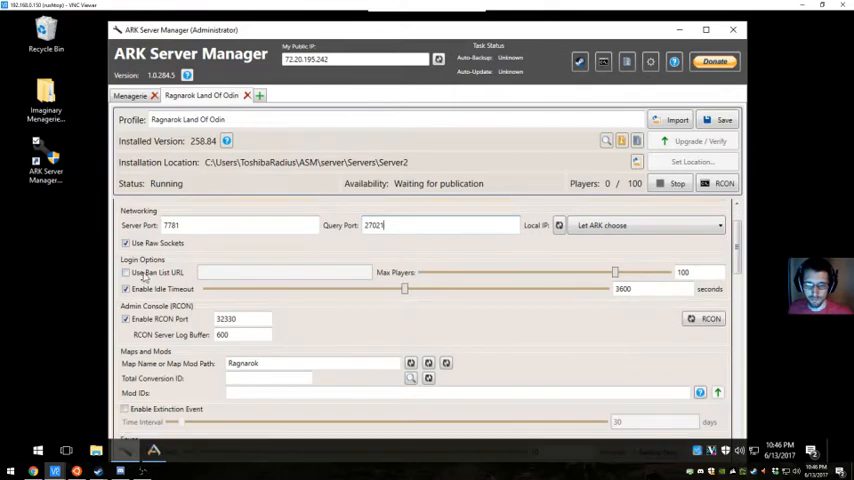
pyautogui.scroll(-3)
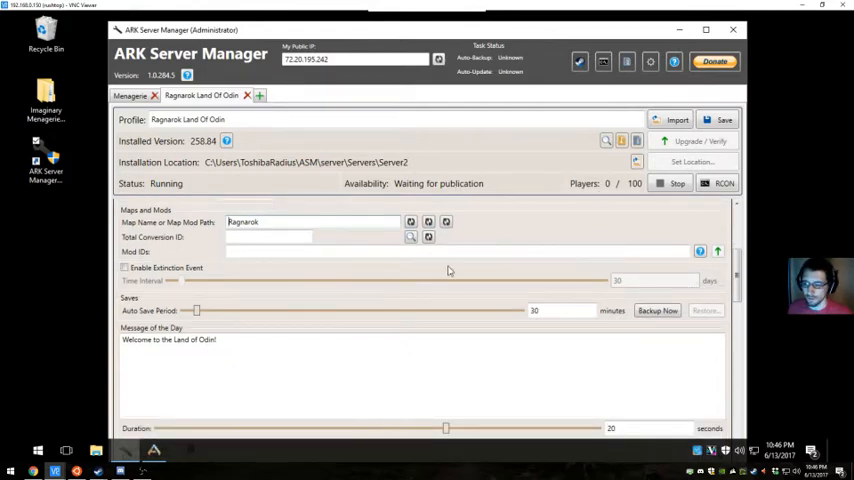
pyautogui.scroll(-3)
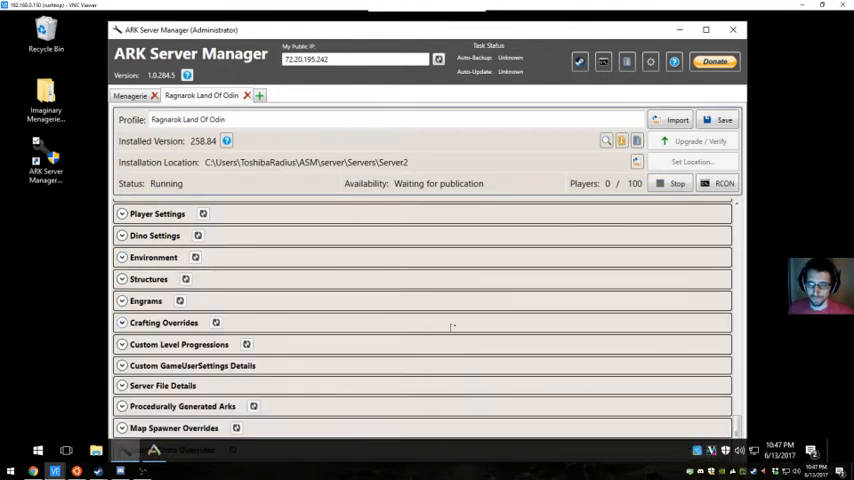
pyautogui.moveTo(138, 278)
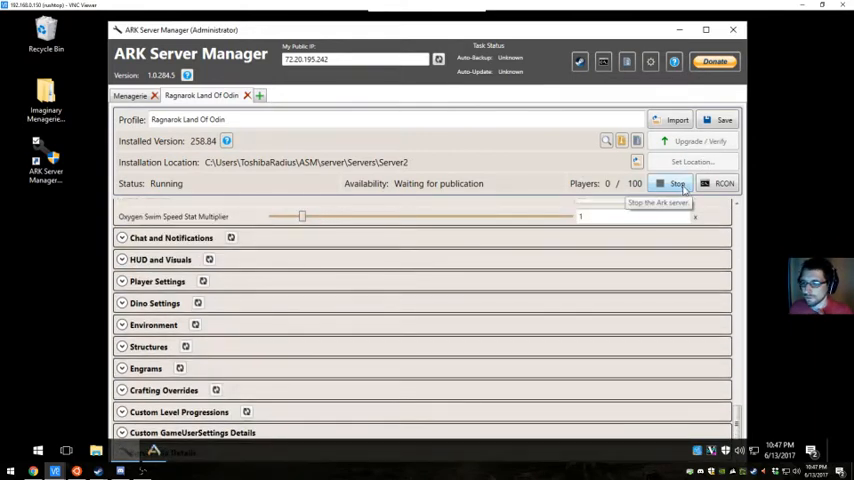
pyautogui.moveTo(460, 138)
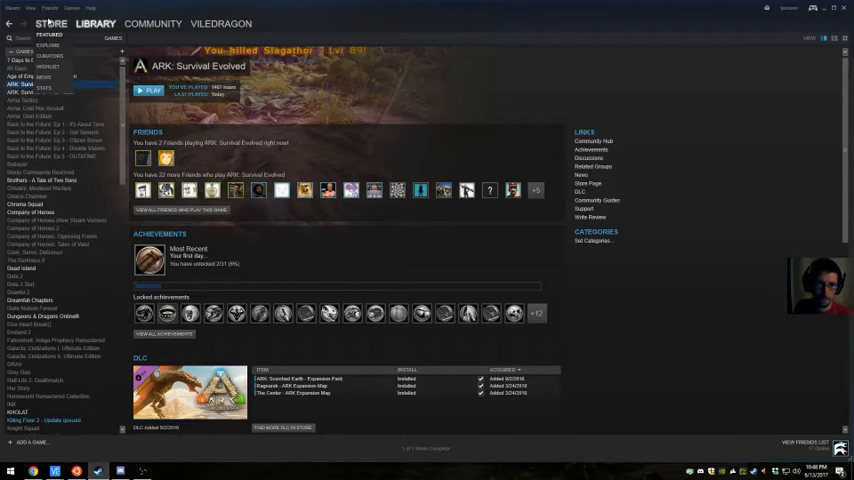
# Step: Bring up Steam's game server list to look for Land Of Odin on the Ragnarok map
pyautogui.click(31, 8)
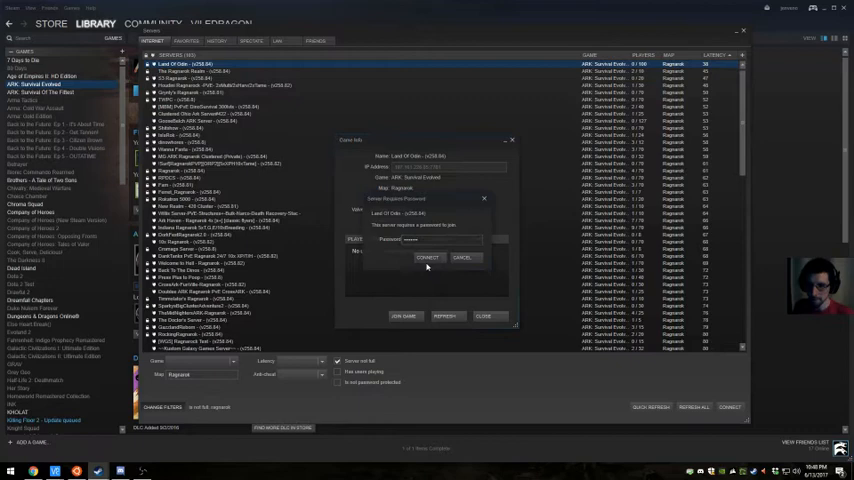
# Step: Connect to the Land Of Odin server using the entered password
pyautogui.click(427, 258)
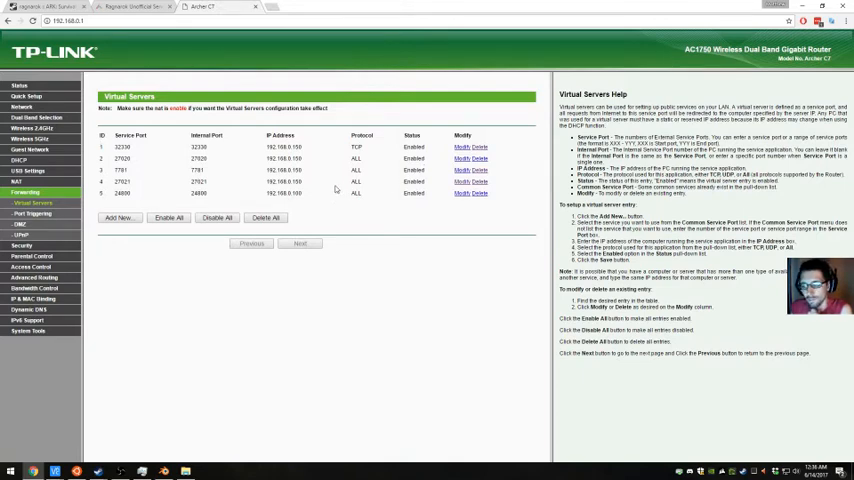
pyautogui.moveTo(232, 164)
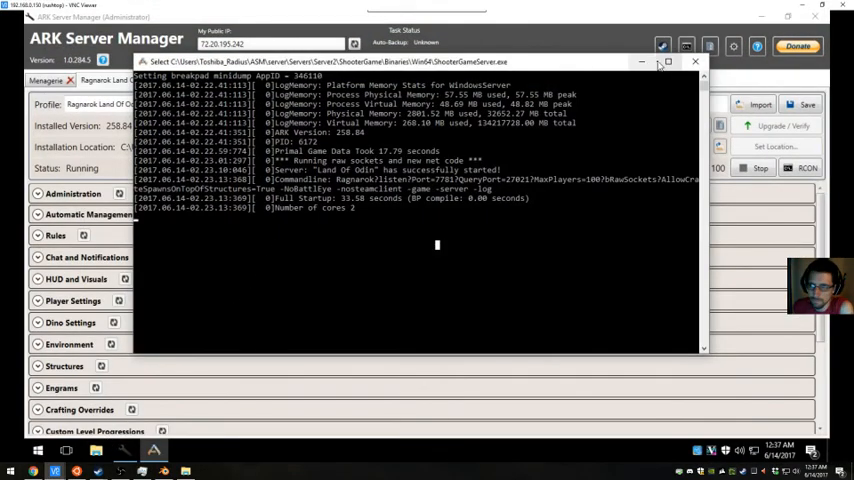
# Step: Minimize the Land Of Odin server console after it reports a successful start
pyautogui.click(695, 61)
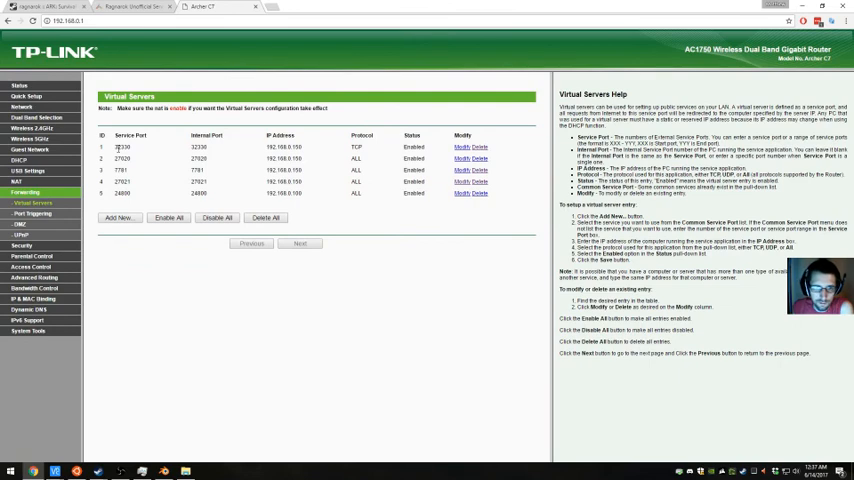
# Step: Bring the port 7781 virtual server rule (IP 192.168.0.150) up for editing
pyautogui.doubleClick(121, 159)
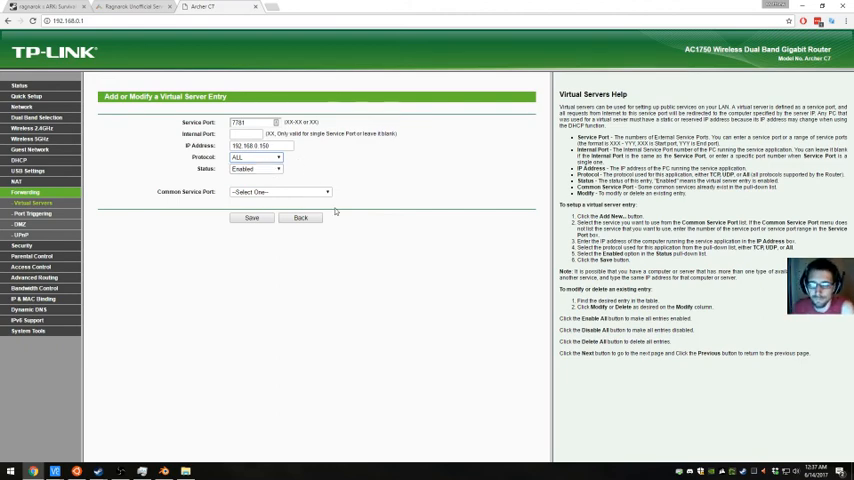
# Step: Return to the Virtual Servers list, leaving rules 32330, 7781, 27021 and 24800
pyautogui.click(262, 146)
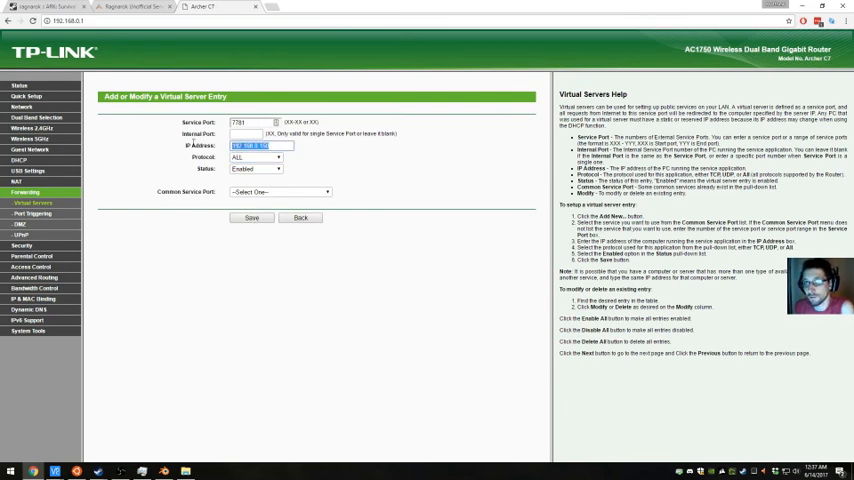
pyautogui.click(252, 217)
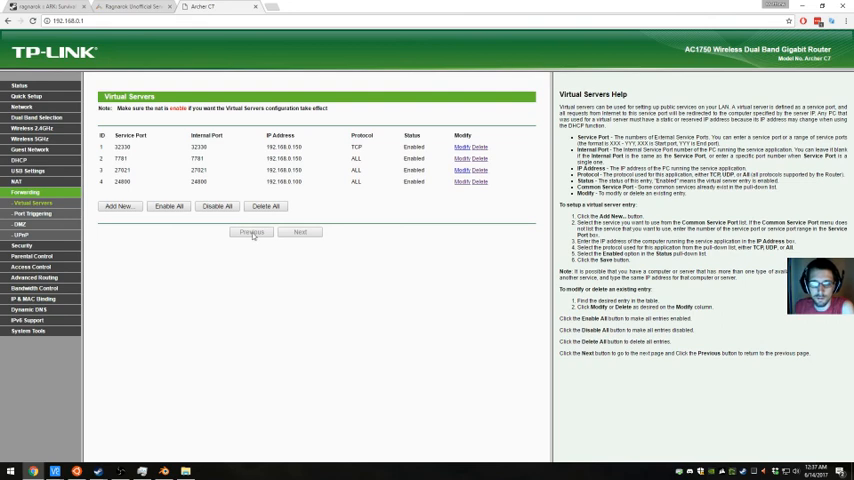